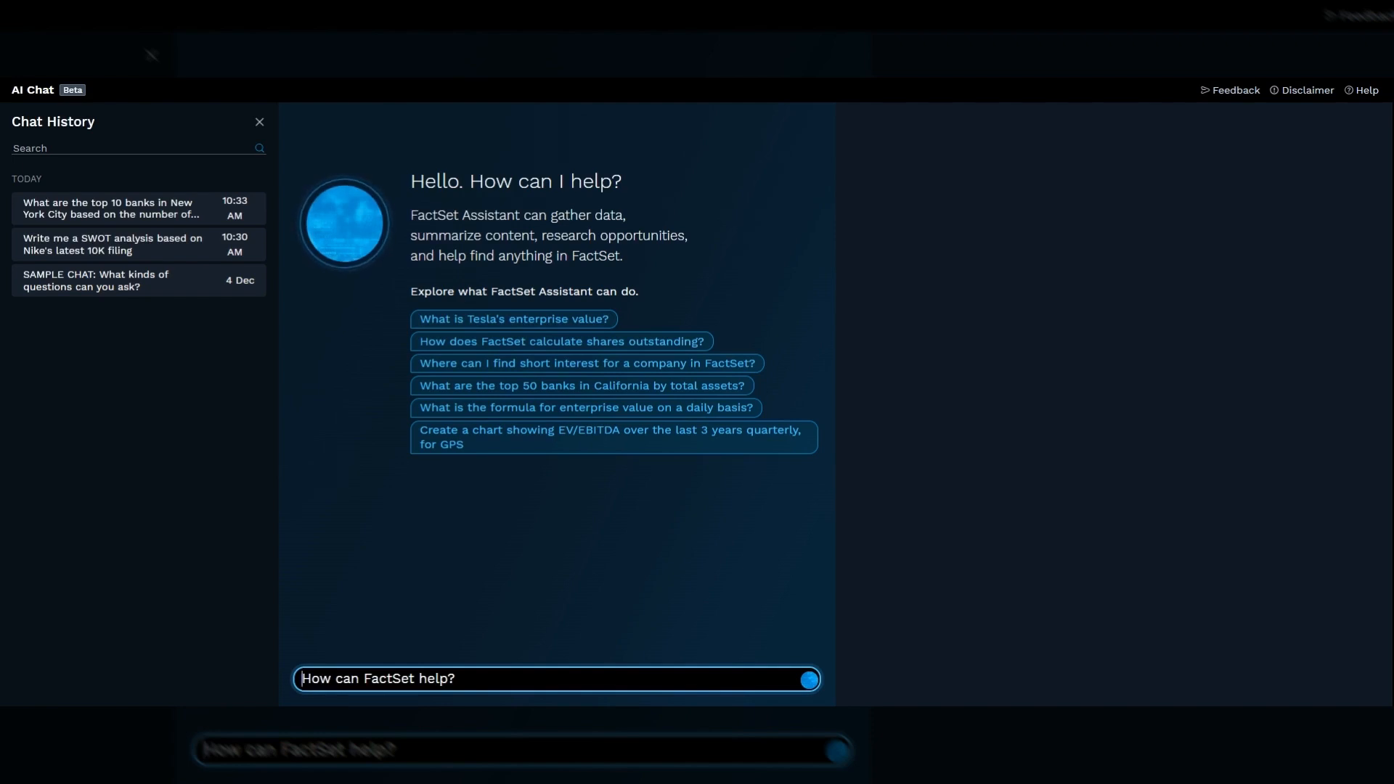
- Ask 'What is the current share price of Nike?' and show the six-month performance chart
type("What is the")
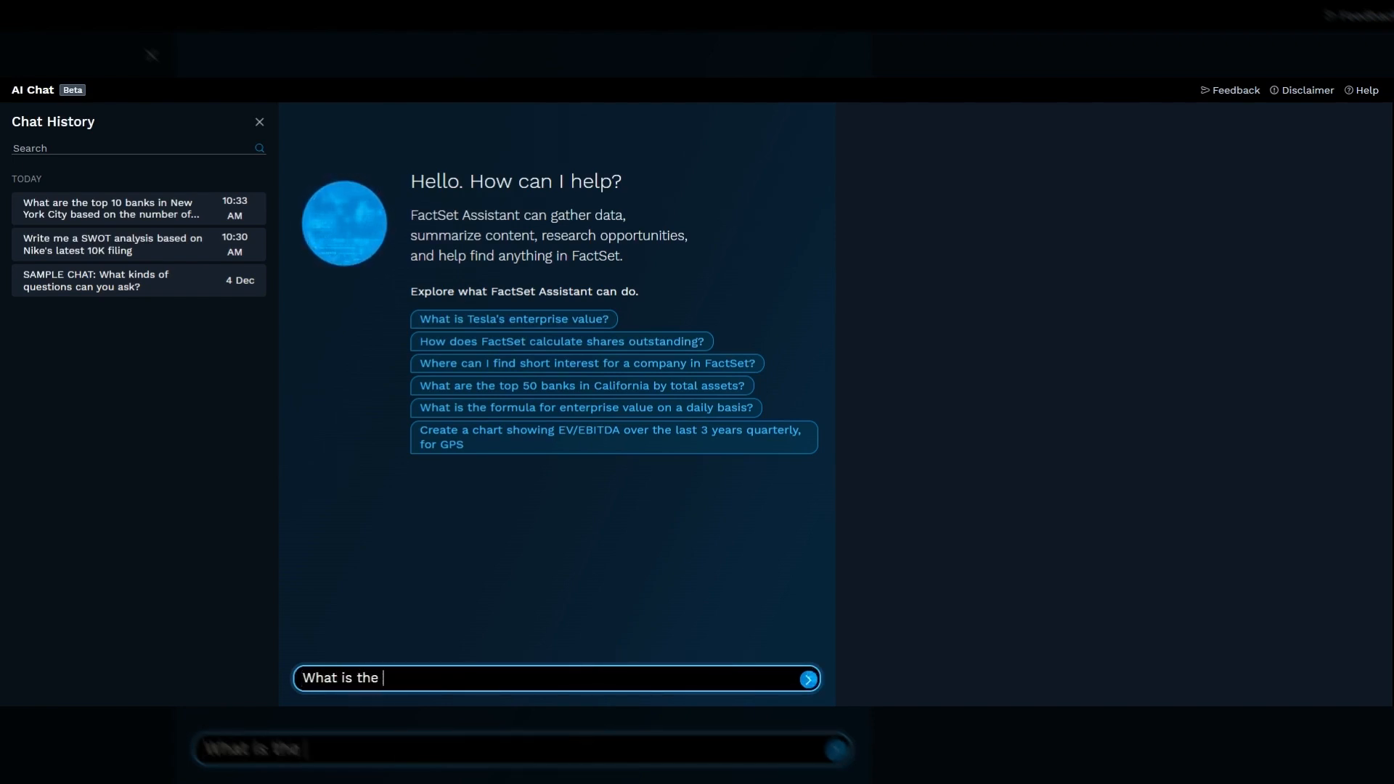
type("current share pric")
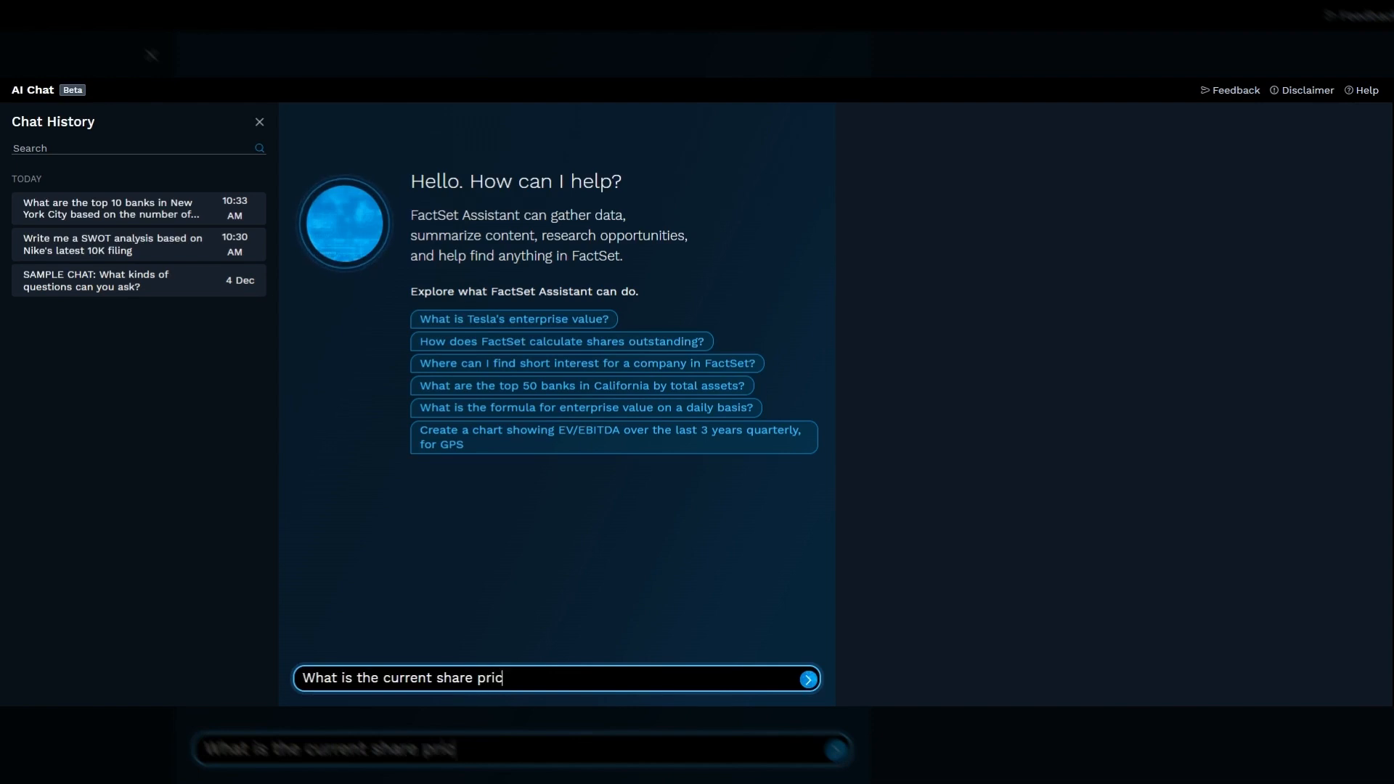
type("e of Nike?")
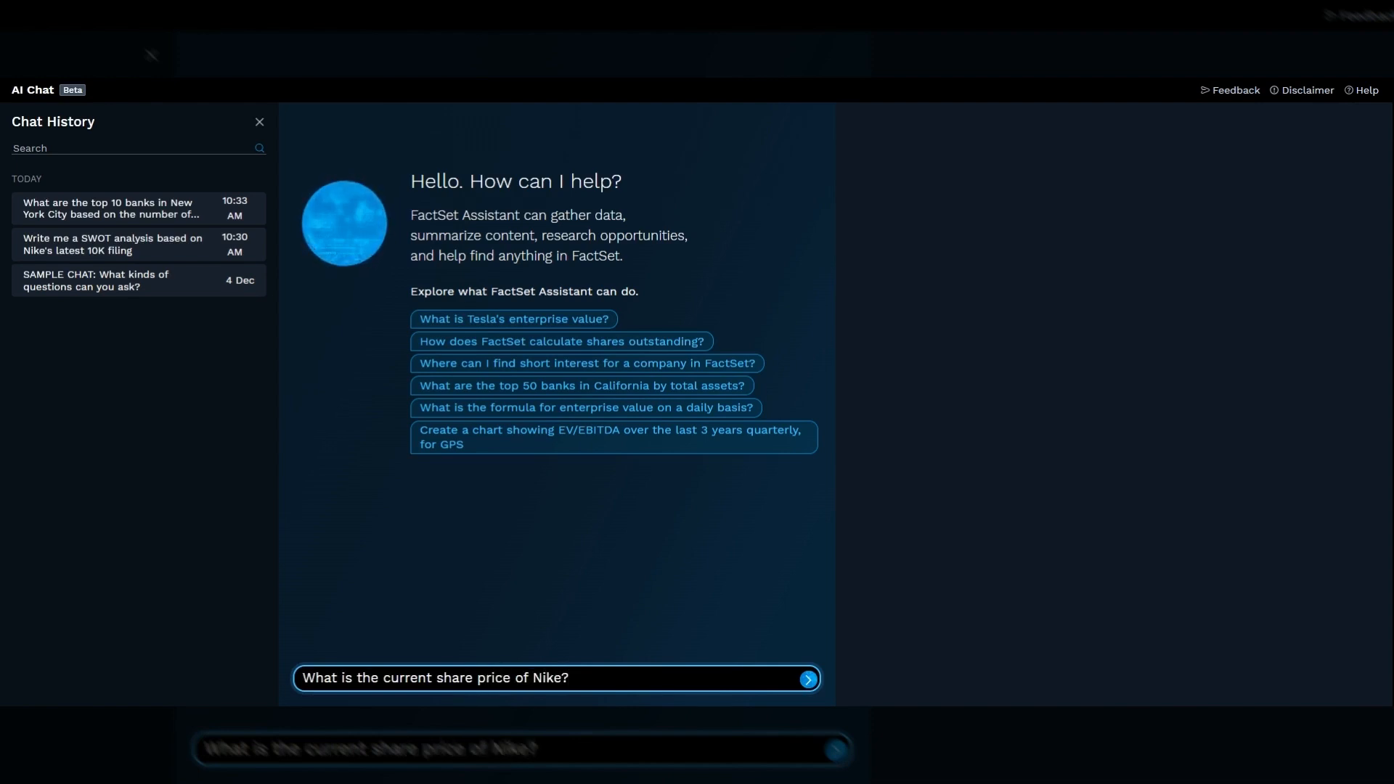
left_click(807, 678)
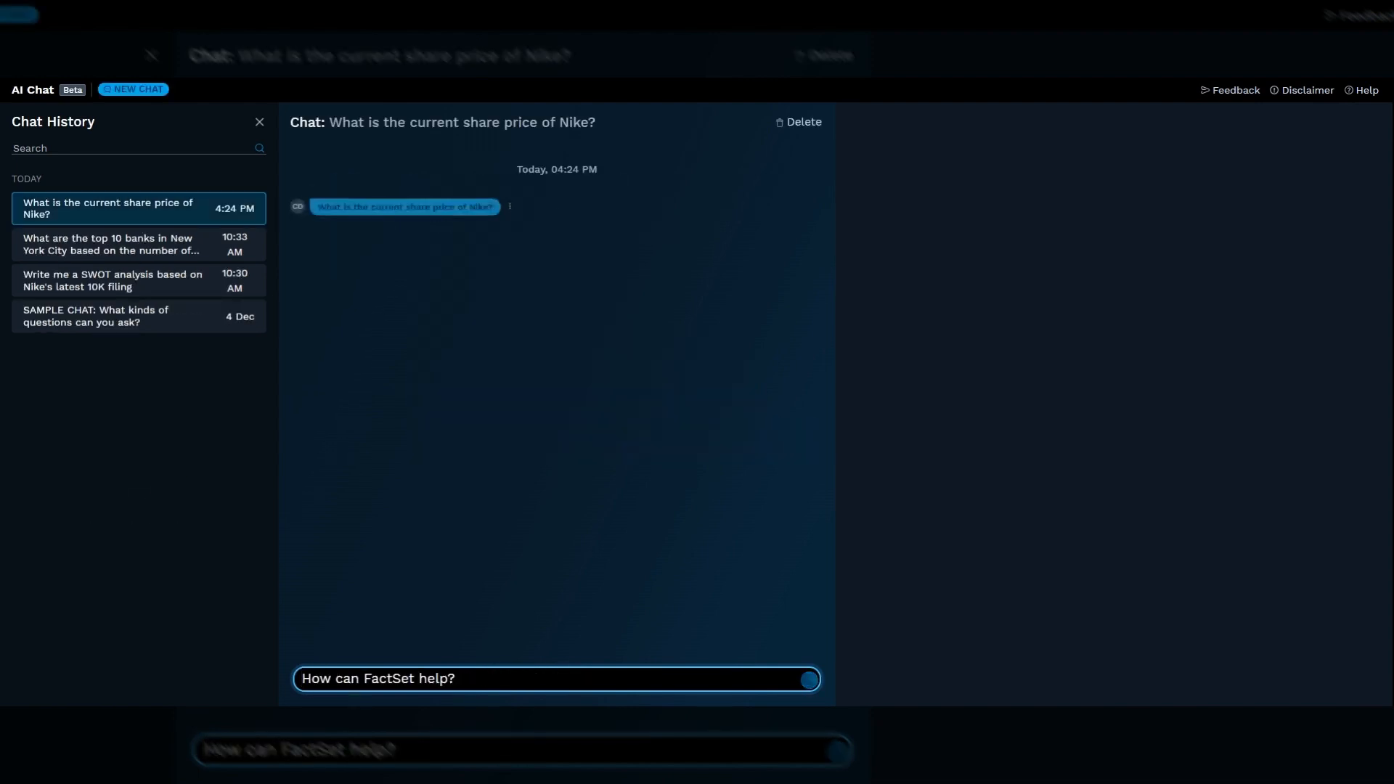
left_click(807, 678)
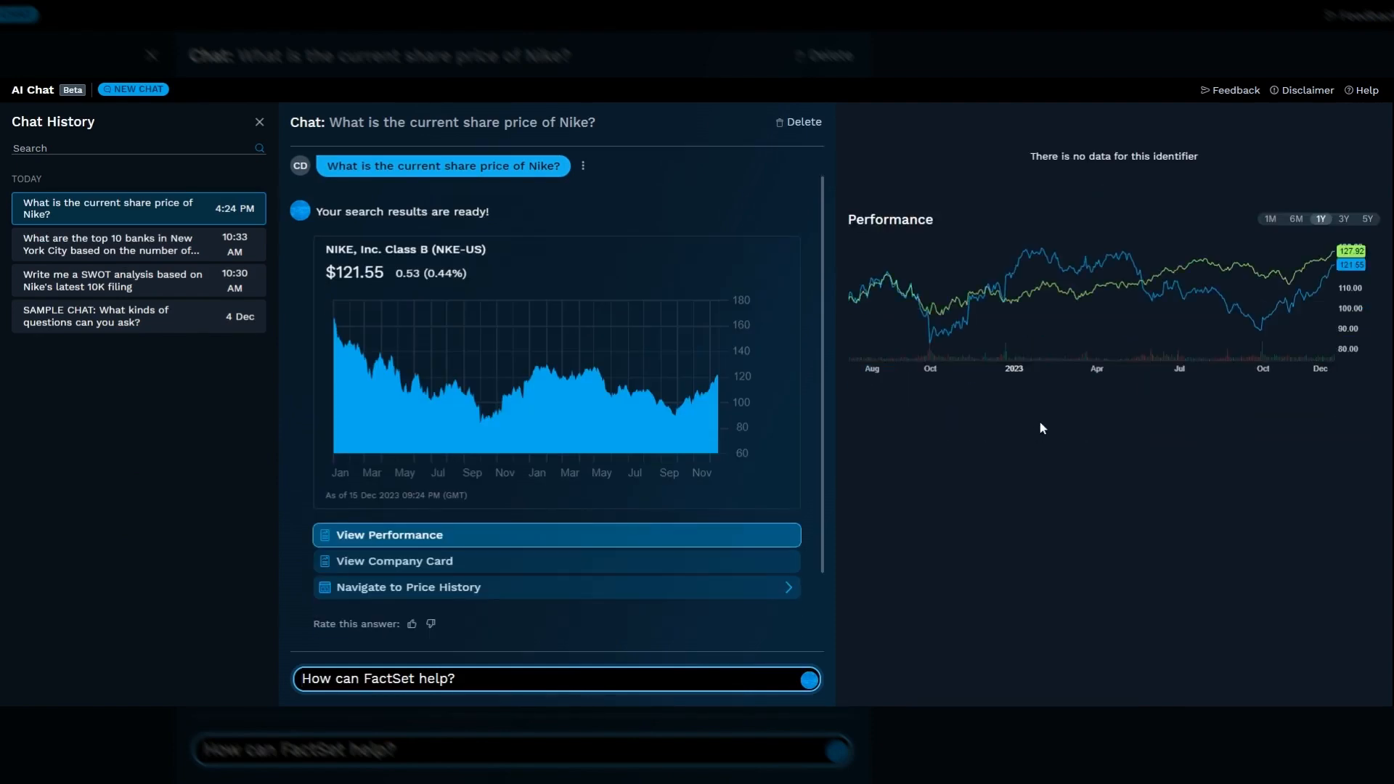
left_click(1296, 218)
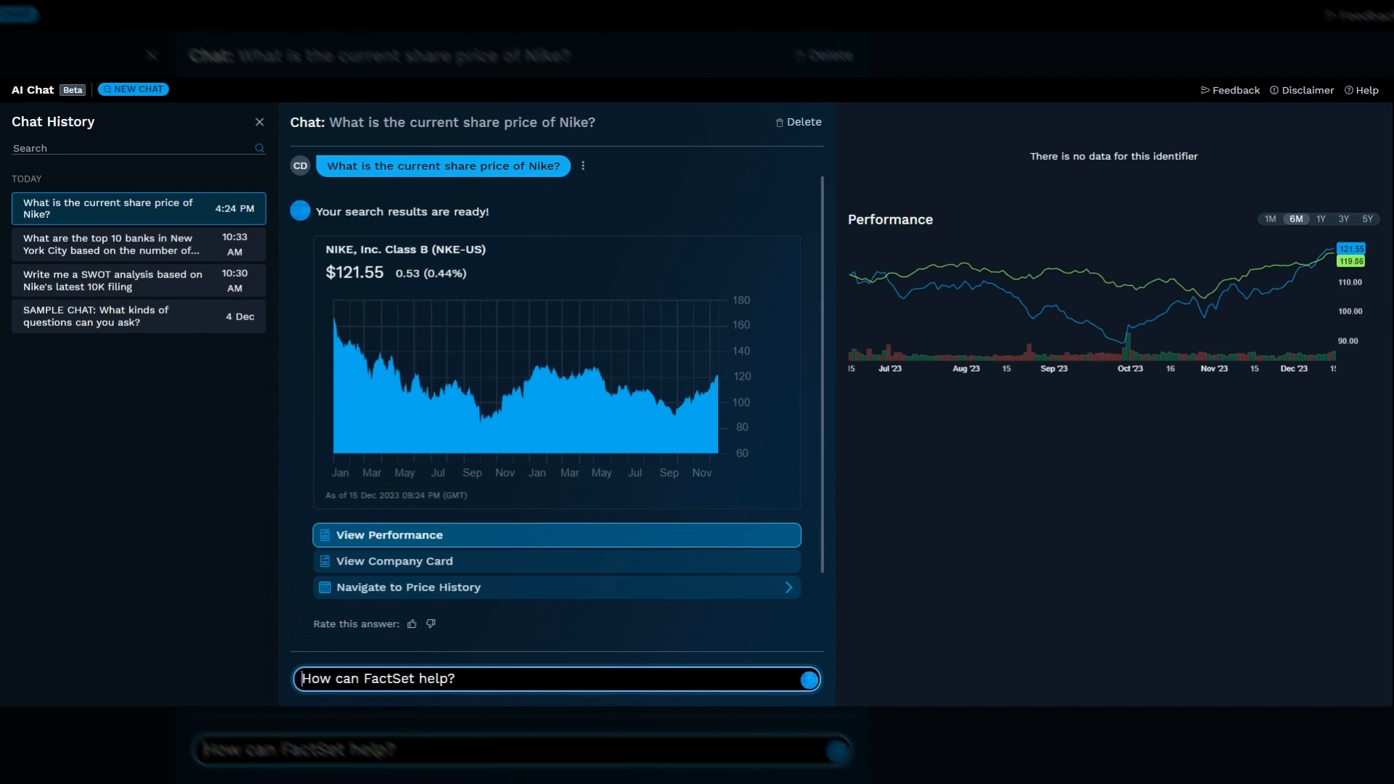
- Ask 'Who is their CFO?' to get Matthew Friend, then start the next question
type("Who is their")
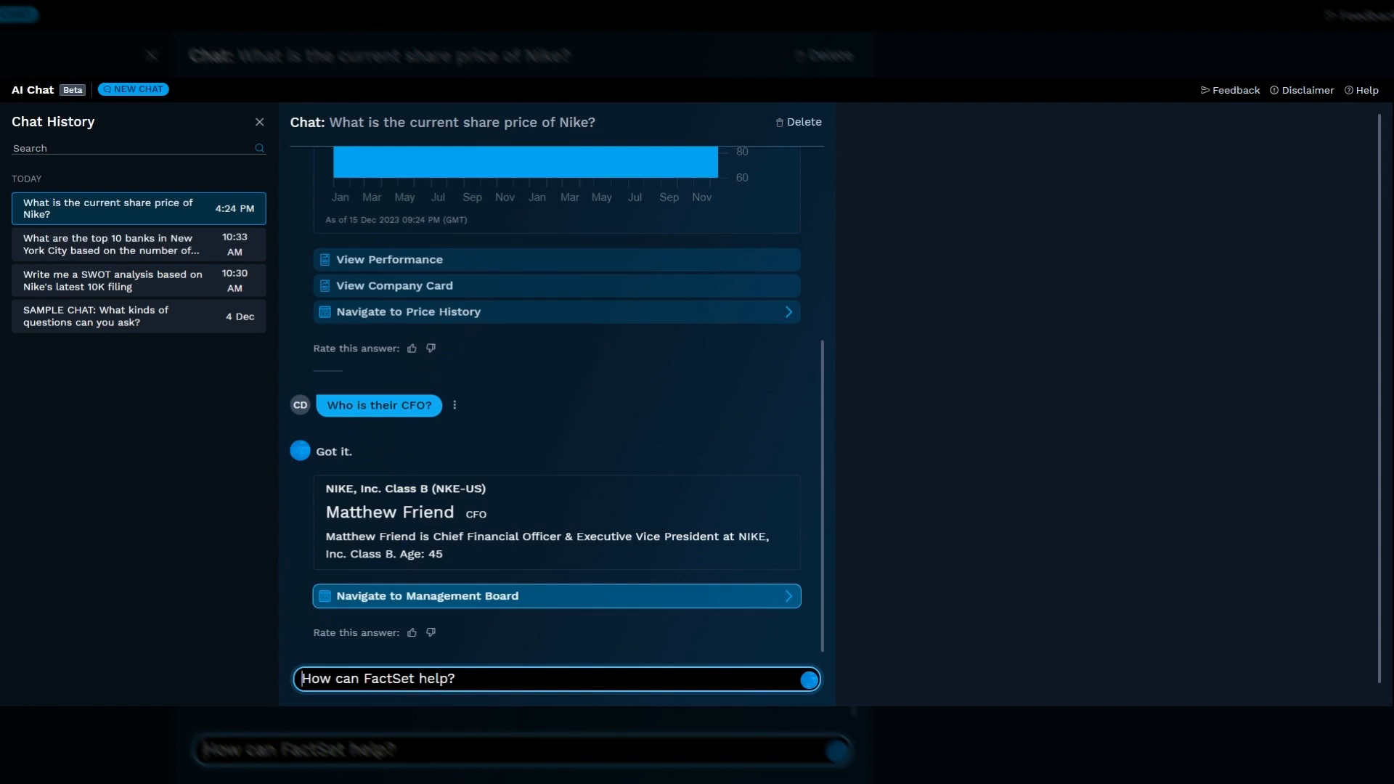
type("What was their")
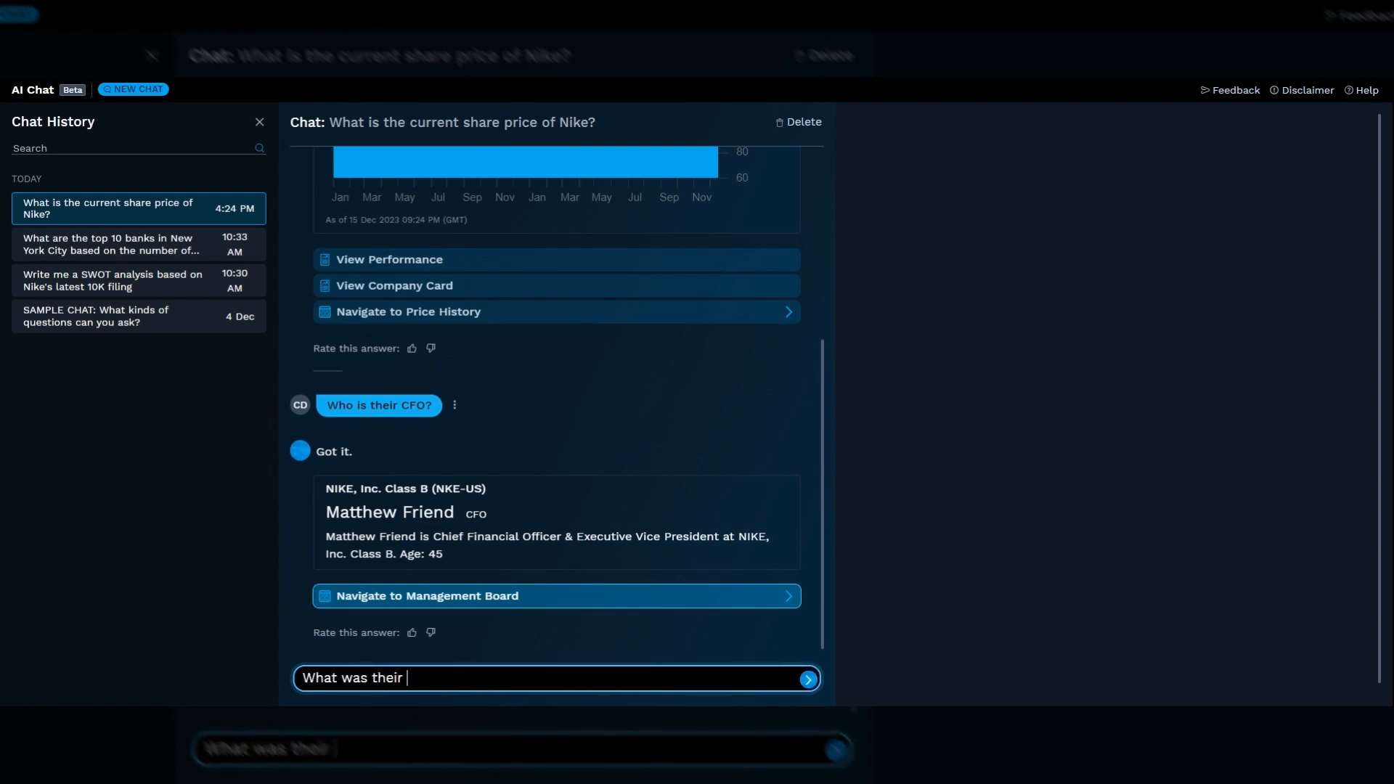
- Ask for Nike's latest EBITDA, then inspect and close the May '23 Sales details
type("latest EBITDA")
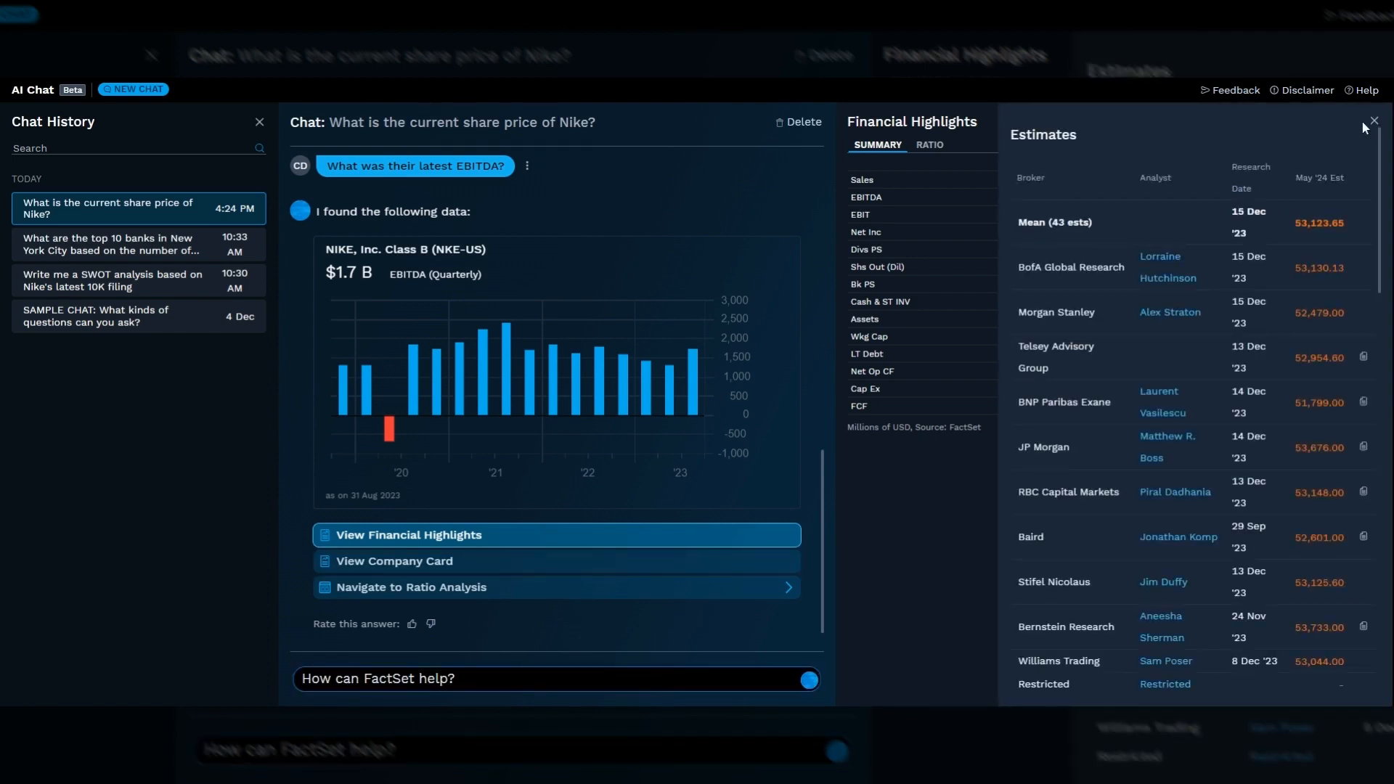
left_click(1373, 121)
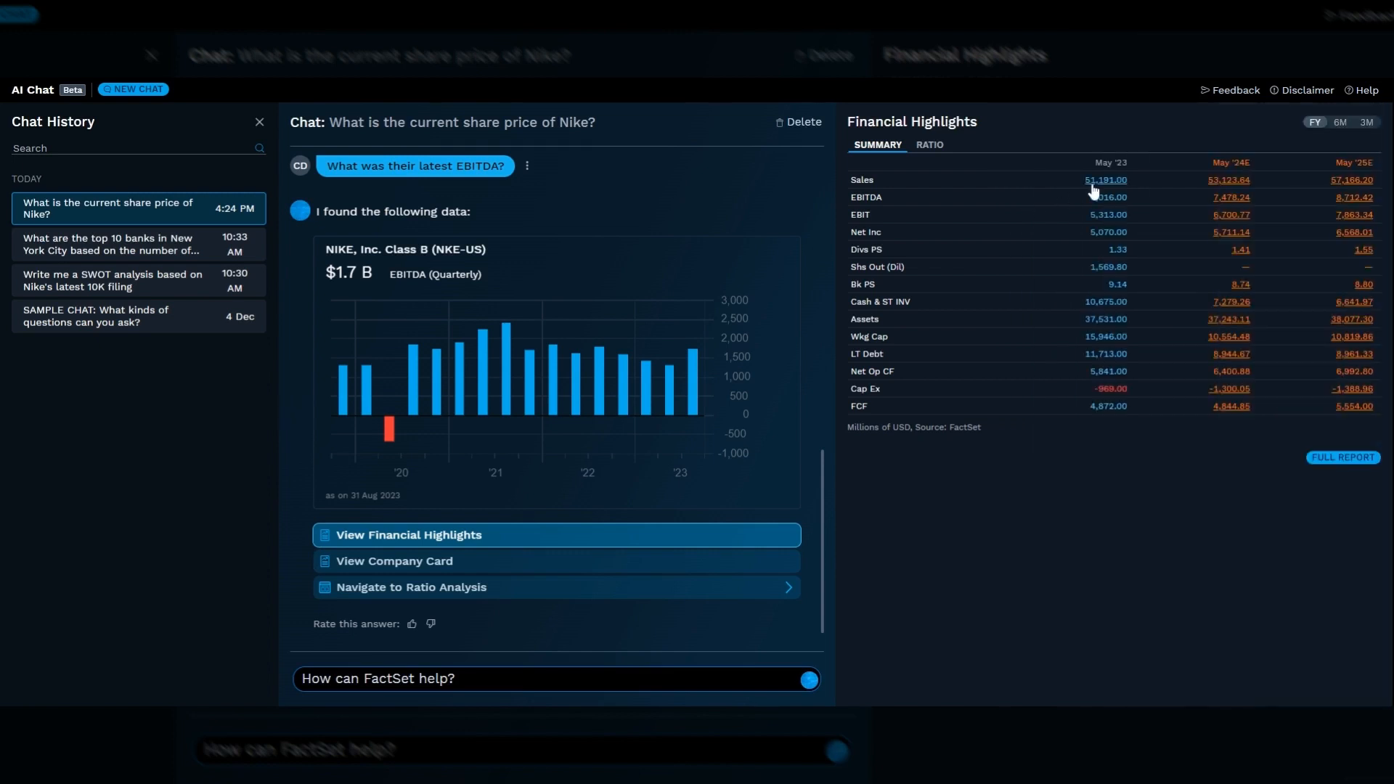
left_click(1105, 179)
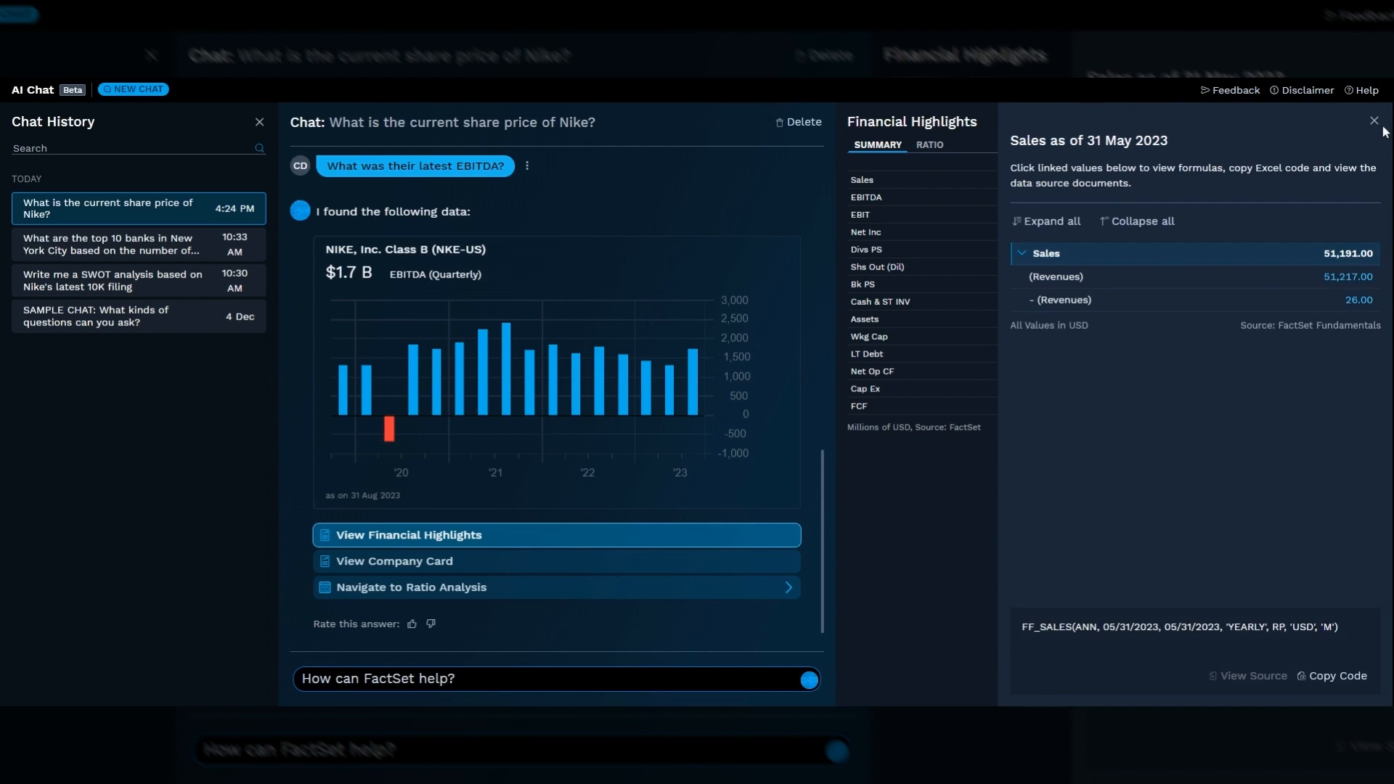
left_click(1373, 120)
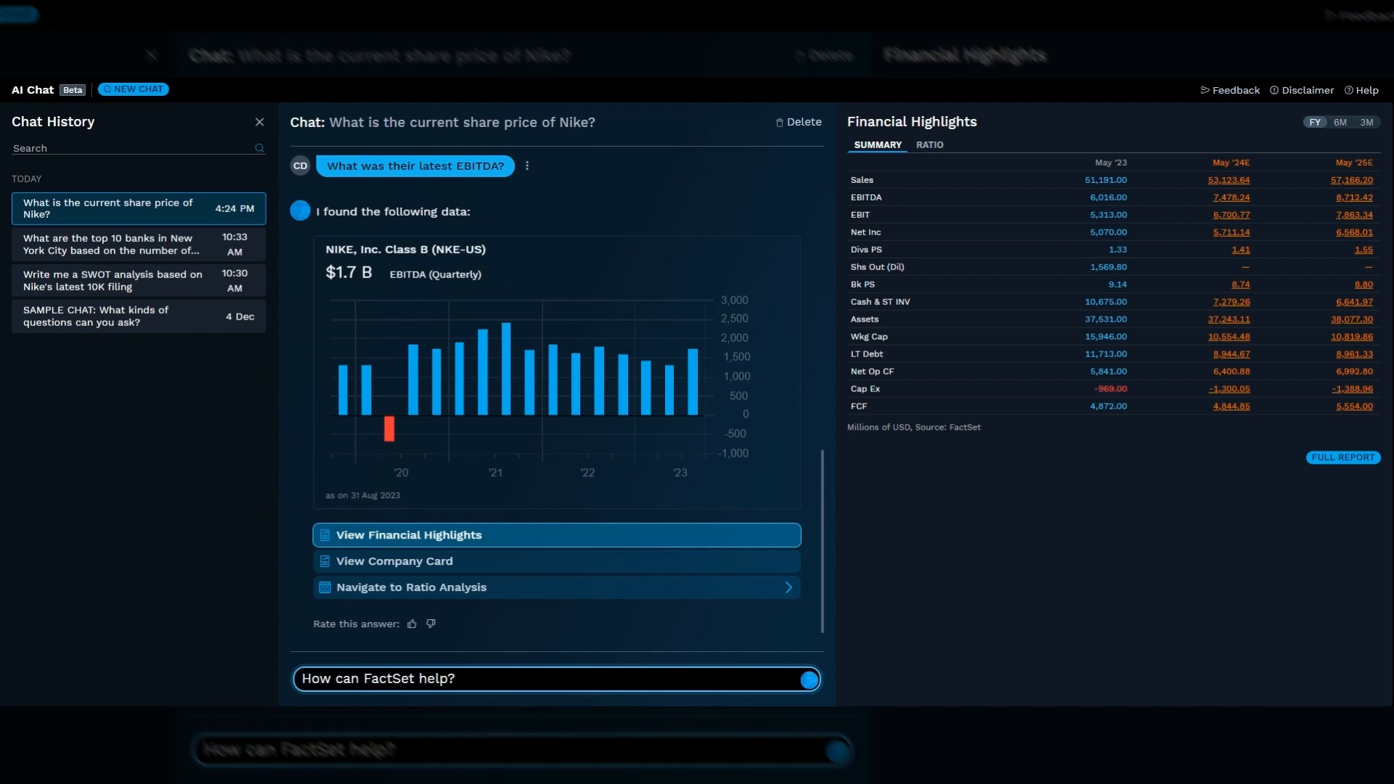
- Ask 'How can i fetch data with an =FDS code in Excel?', fixing the typo
type("HOq x")
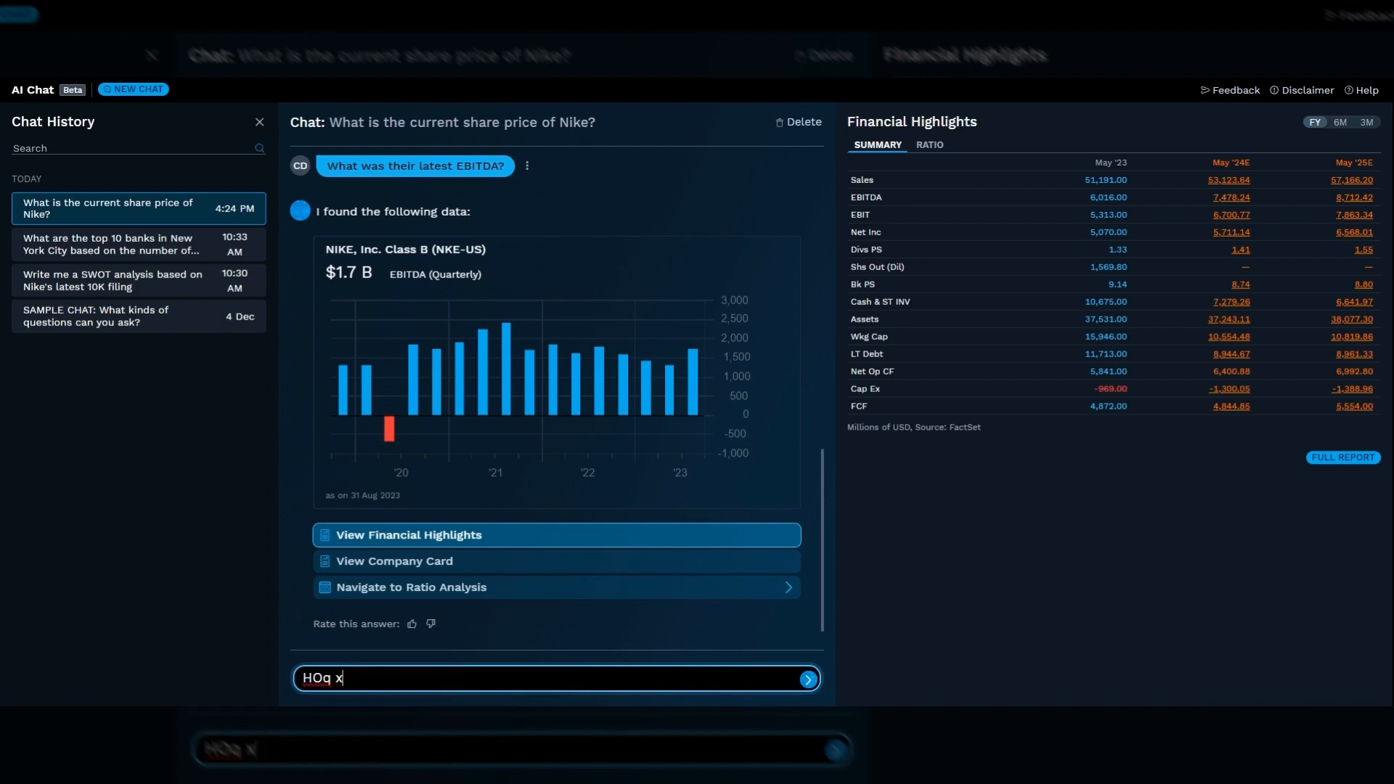
key("BackSpace")
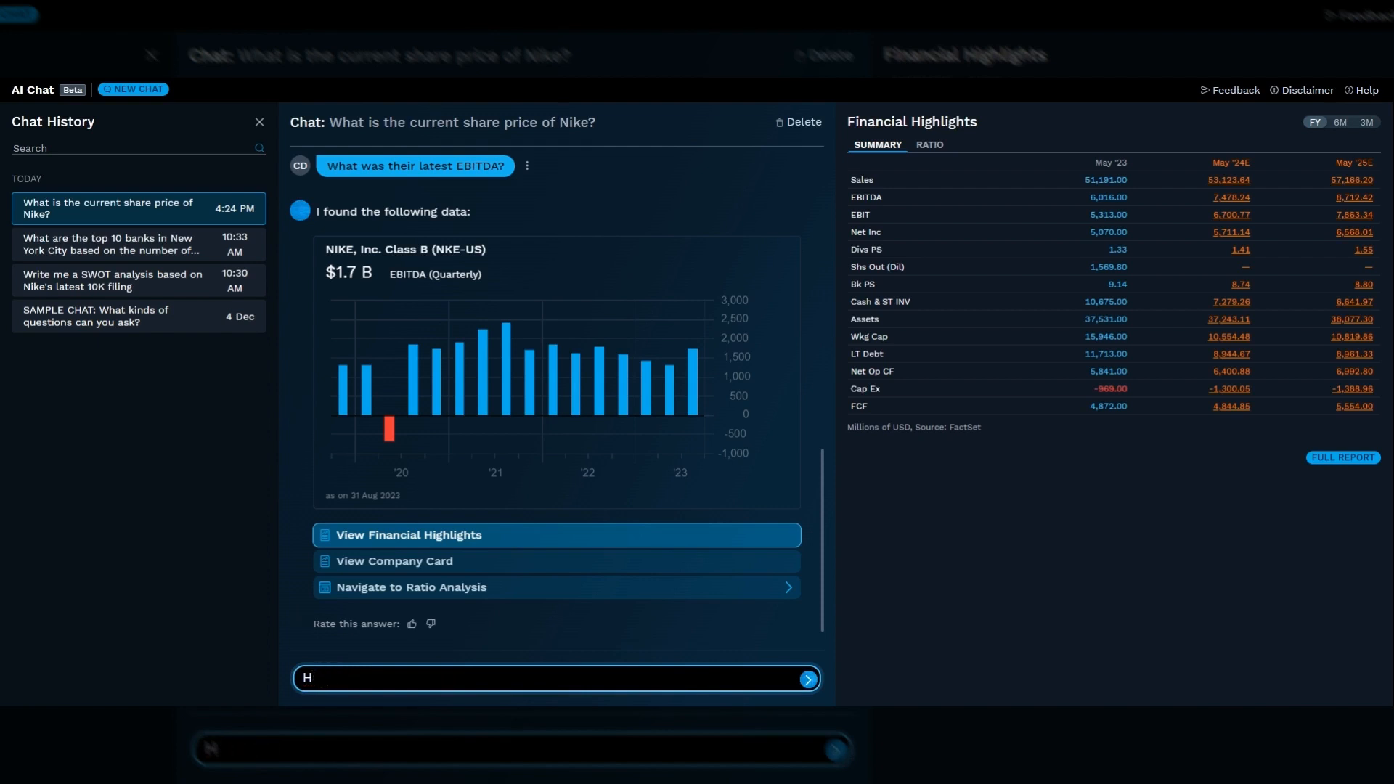
type("ow can i fetch data with an =F")
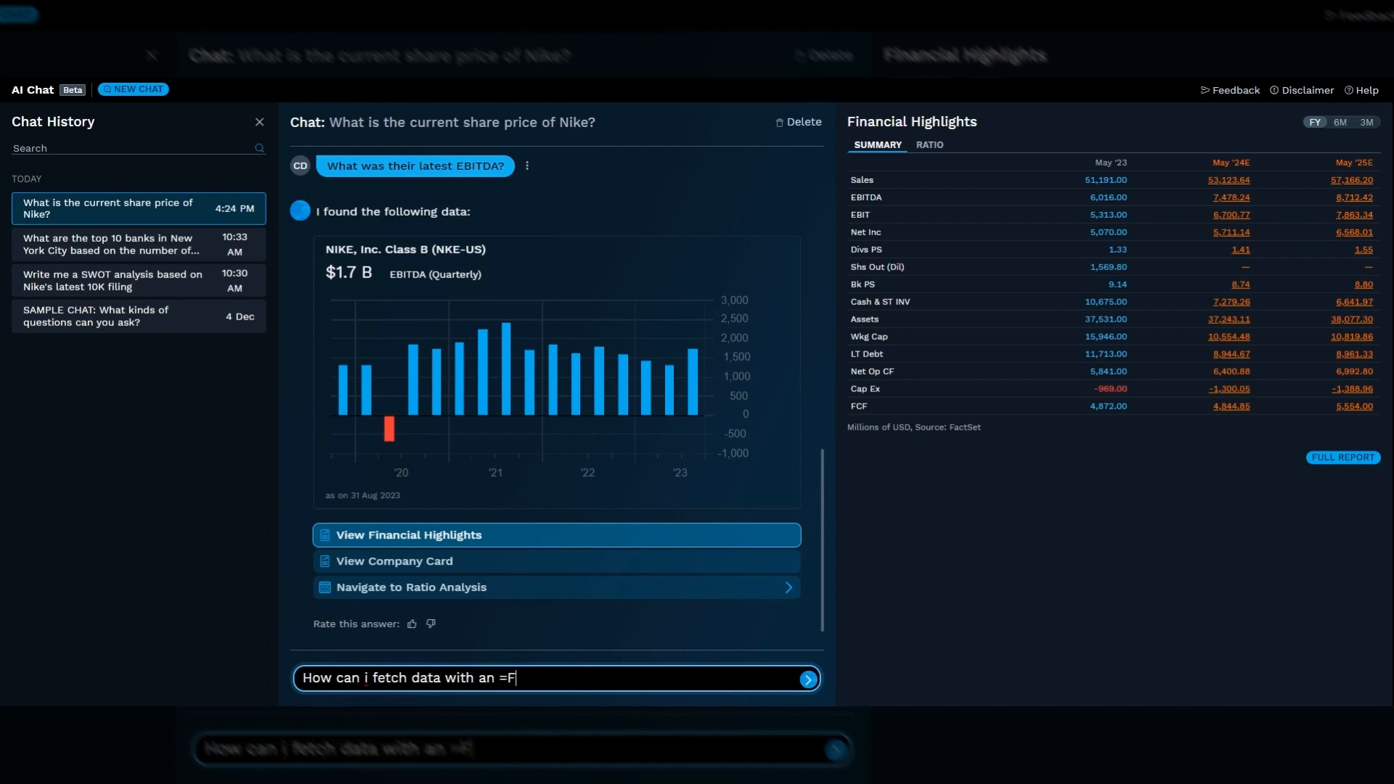
type("DS code")
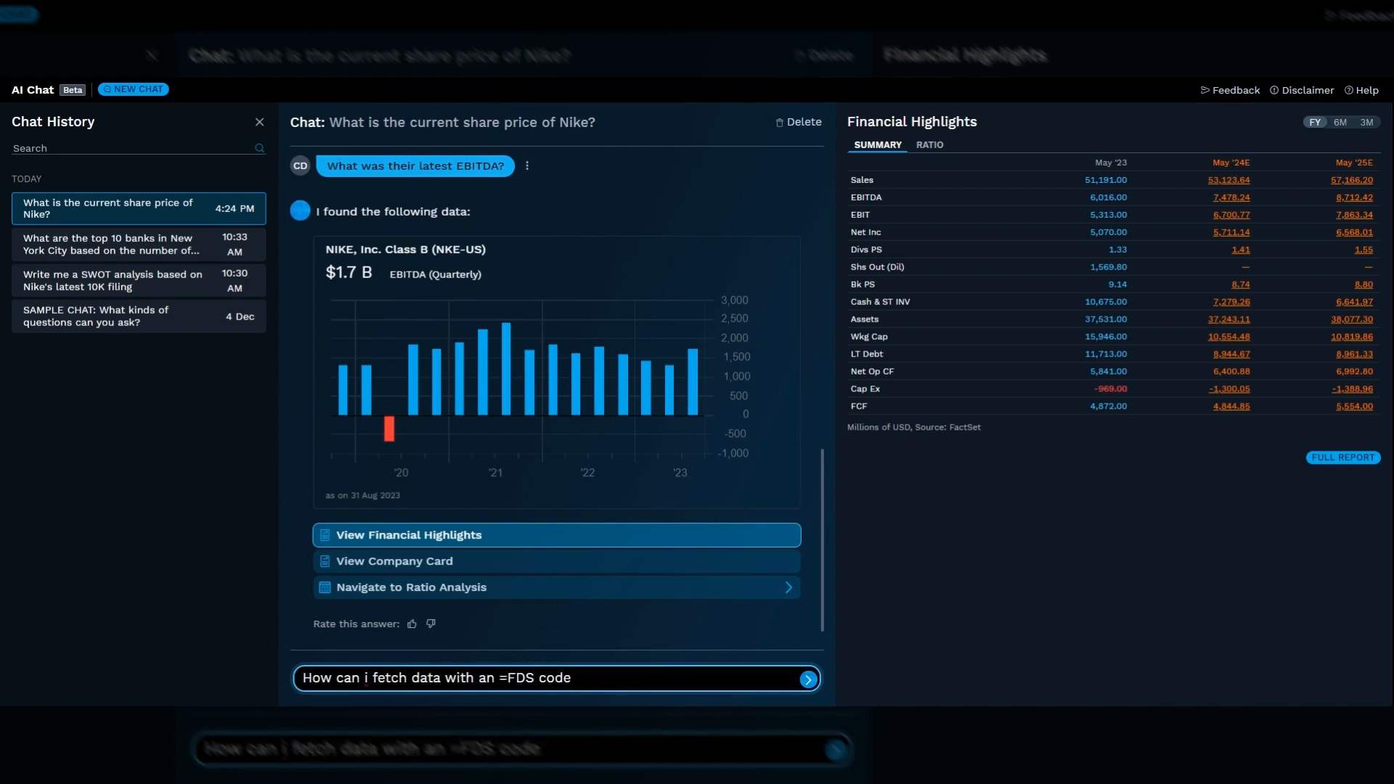
type("in Excel?")
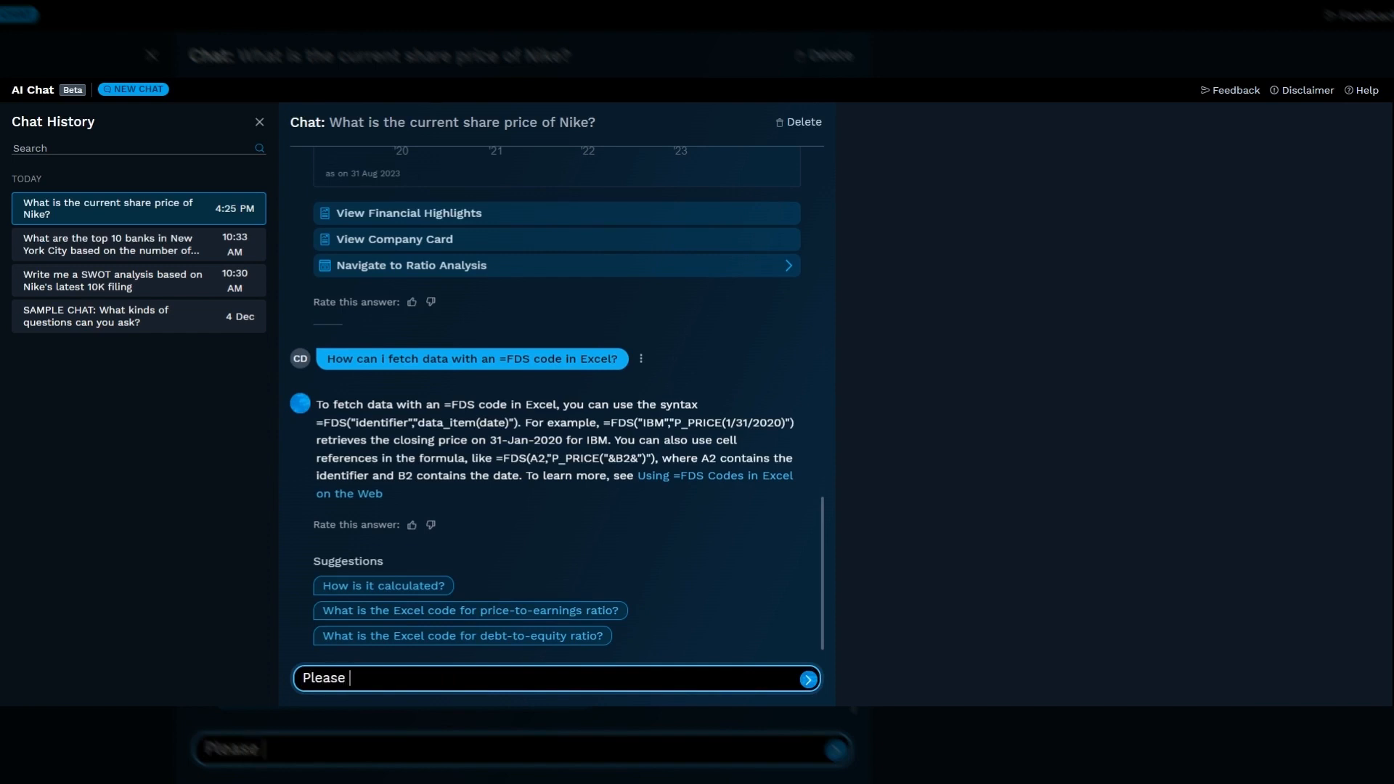
- Request 'Please create a 2 year price chart showing JPM, BAC and WFC'
type("create")
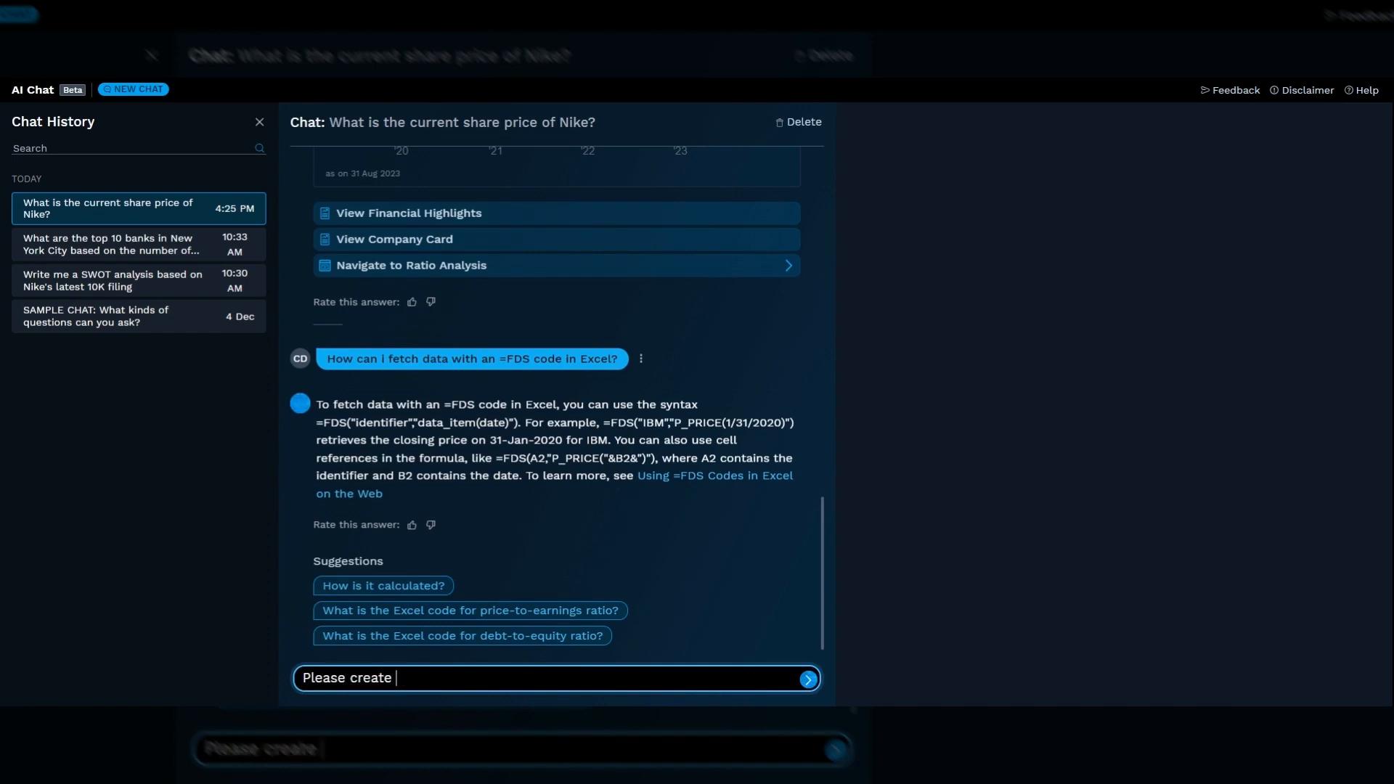
type("a 2 y")
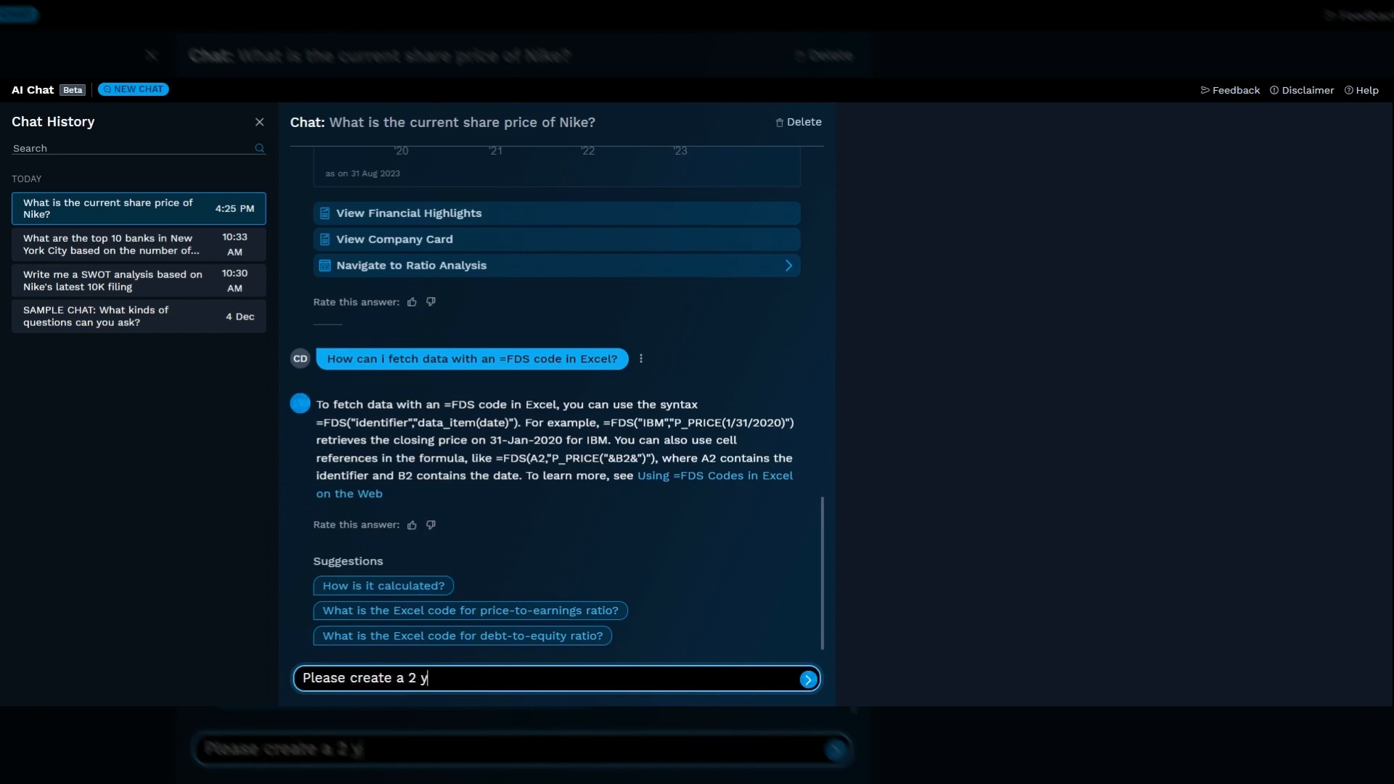
type("ear")
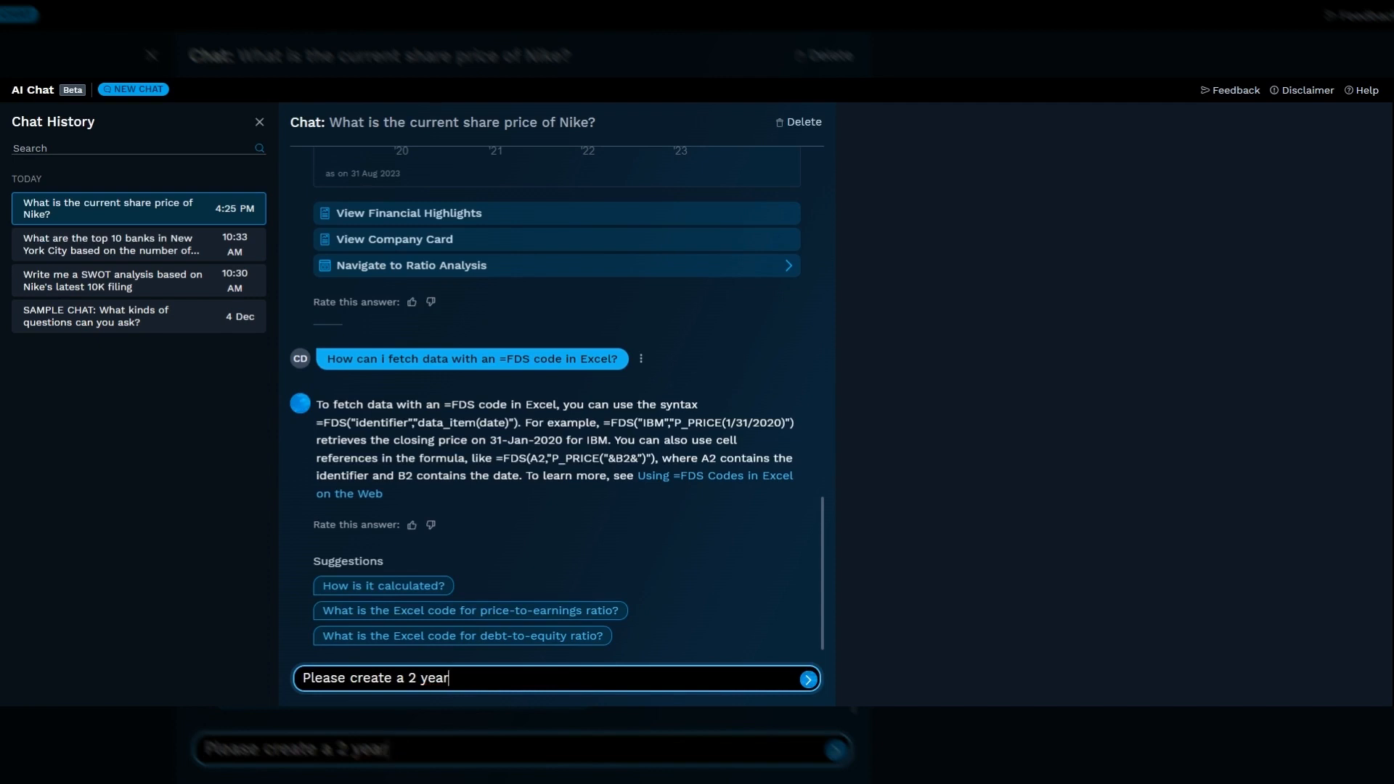
type("price chart shw")
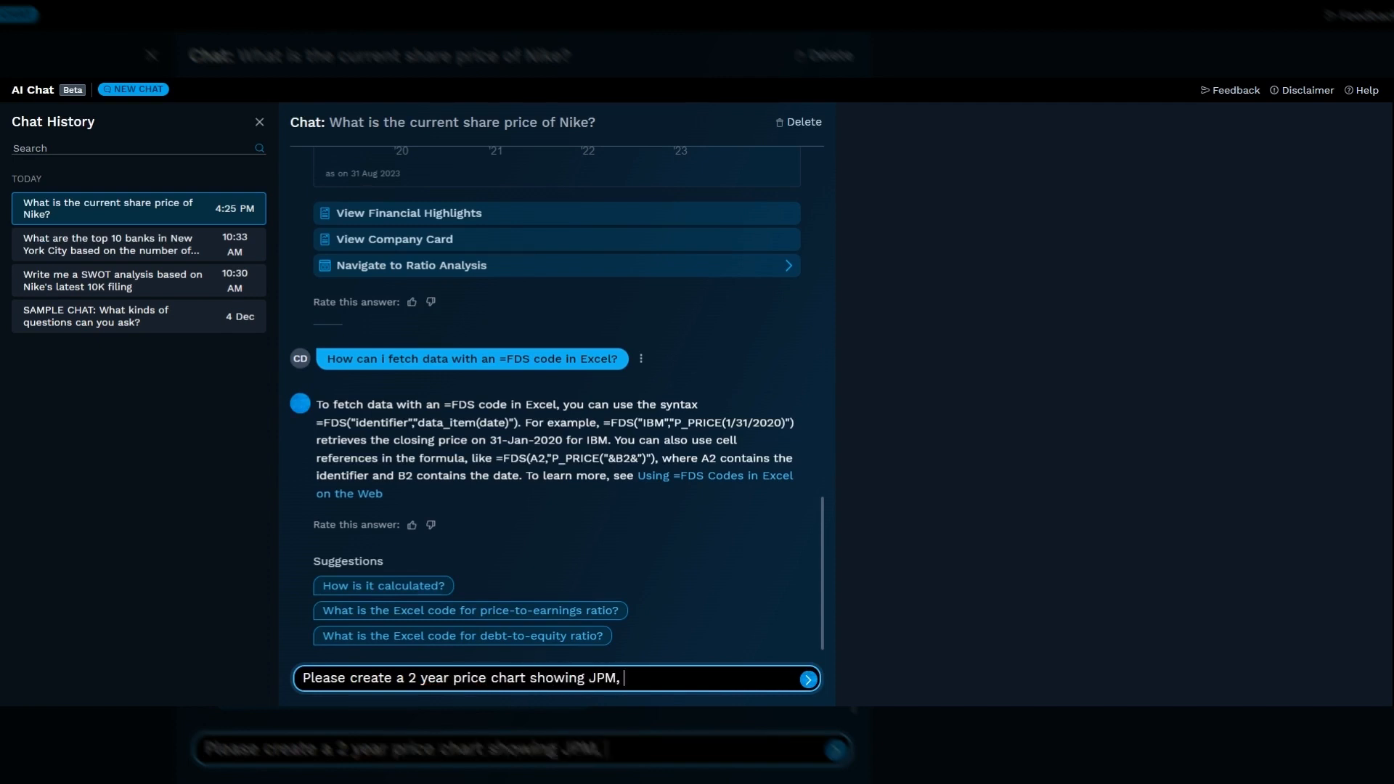
type("BAC and W")
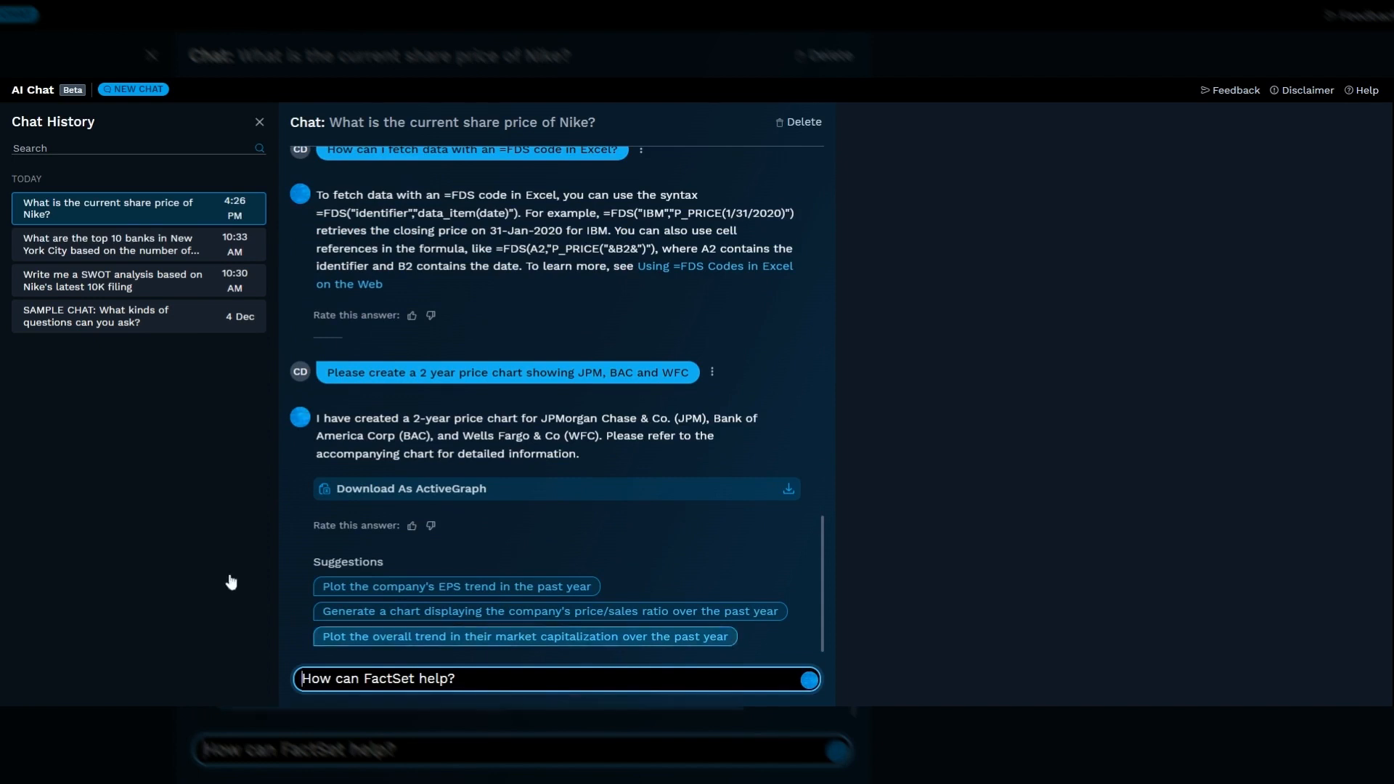
- Reopen the top 10 New York City banks chat and show its interactive branch table
left_click(124, 244)
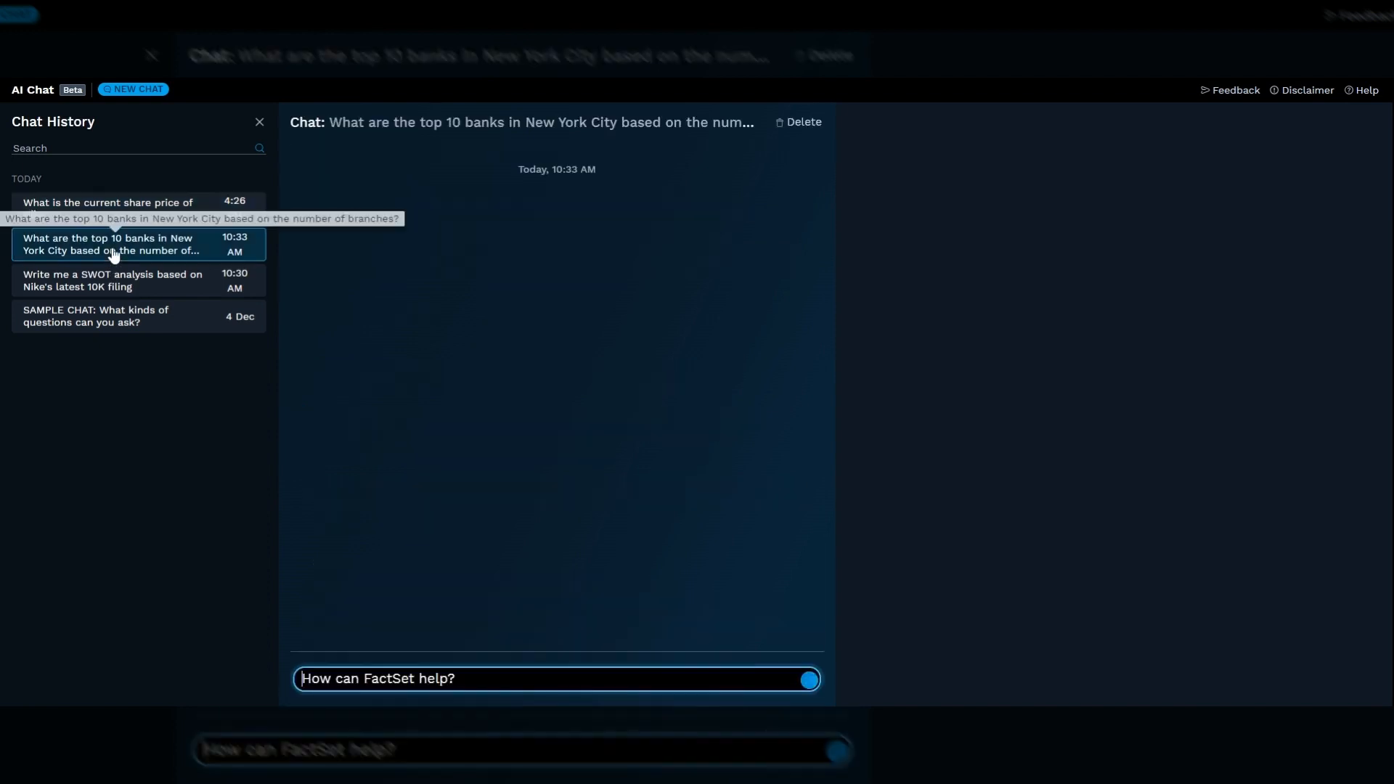
left_click(114, 244)
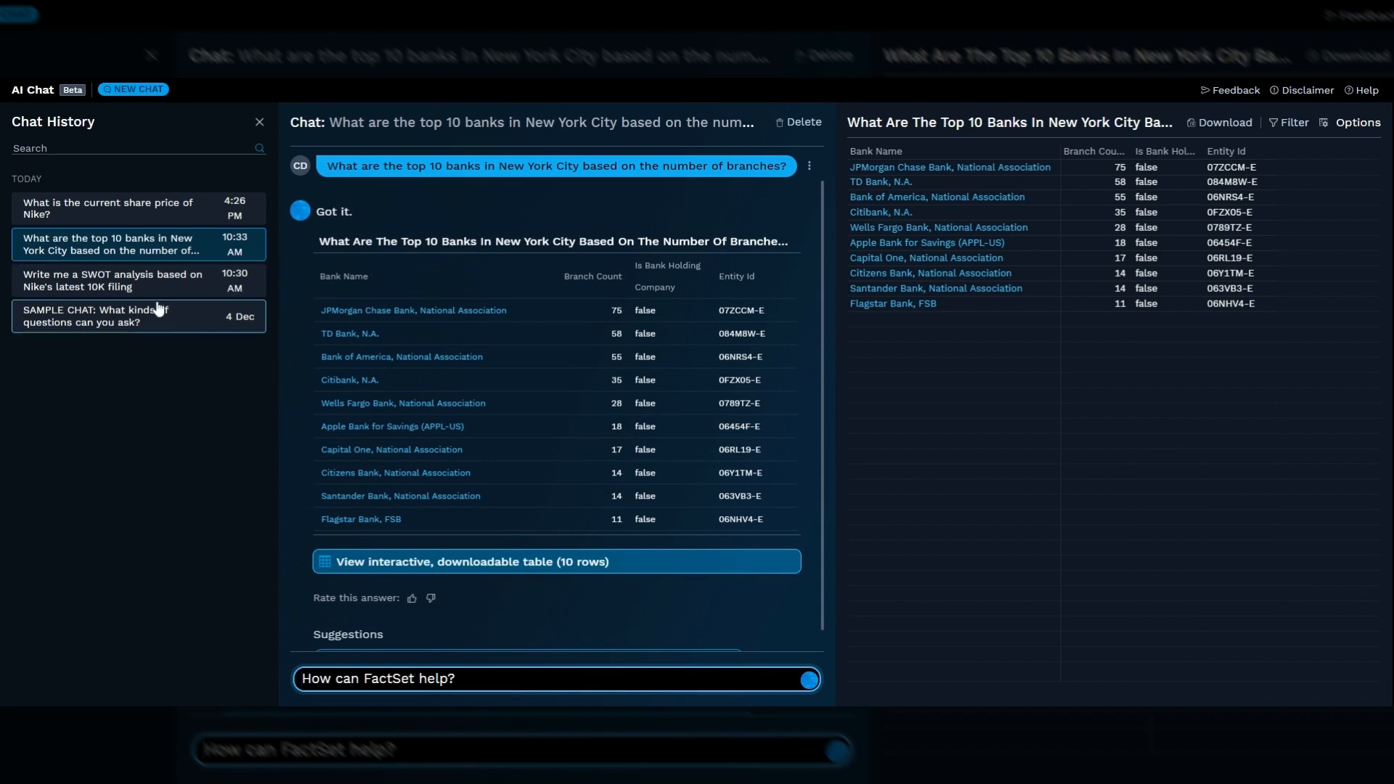
- Reopen the saved JPM 'Write me a SWOT analysis' chat from Chat History
left_click(114, 280)
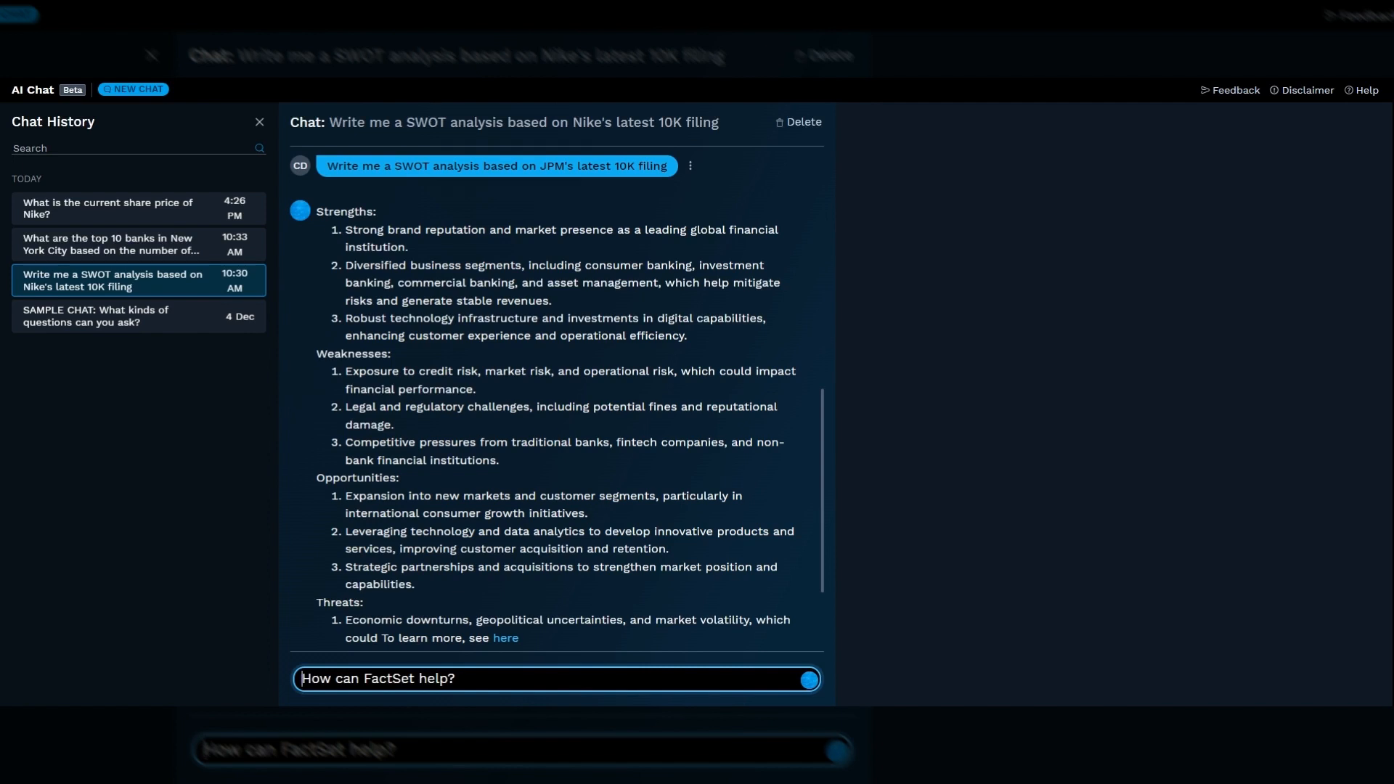
mouse_move(80, 633)
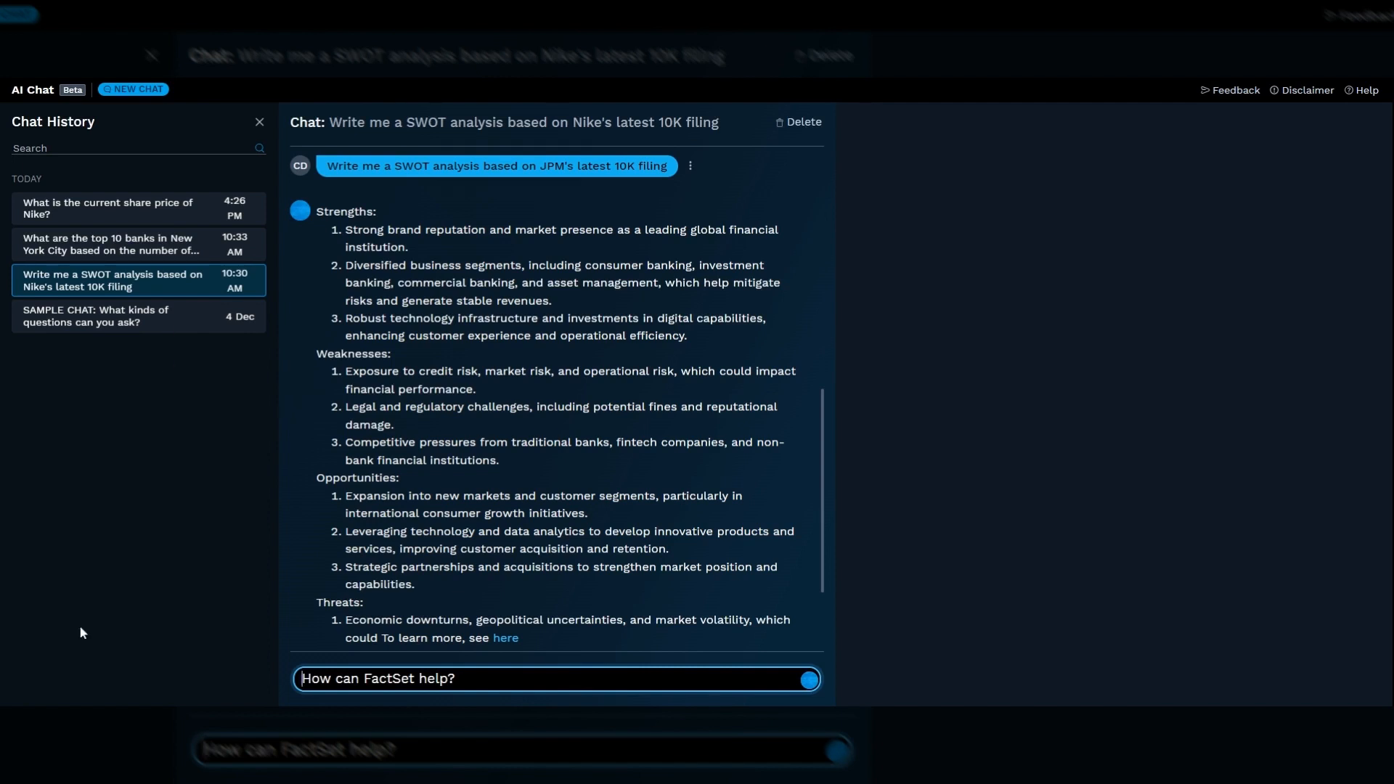